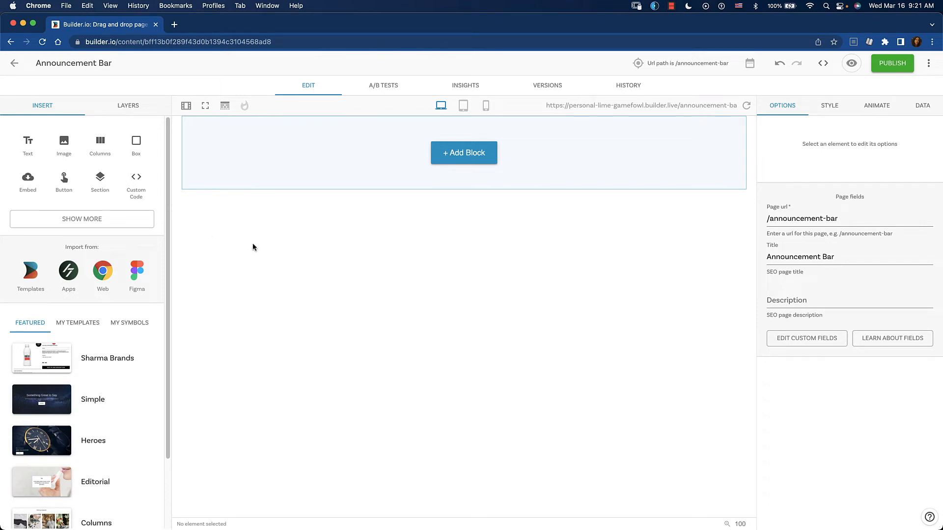
{"action": "mouse_move", "coordinate": [49, 103]}
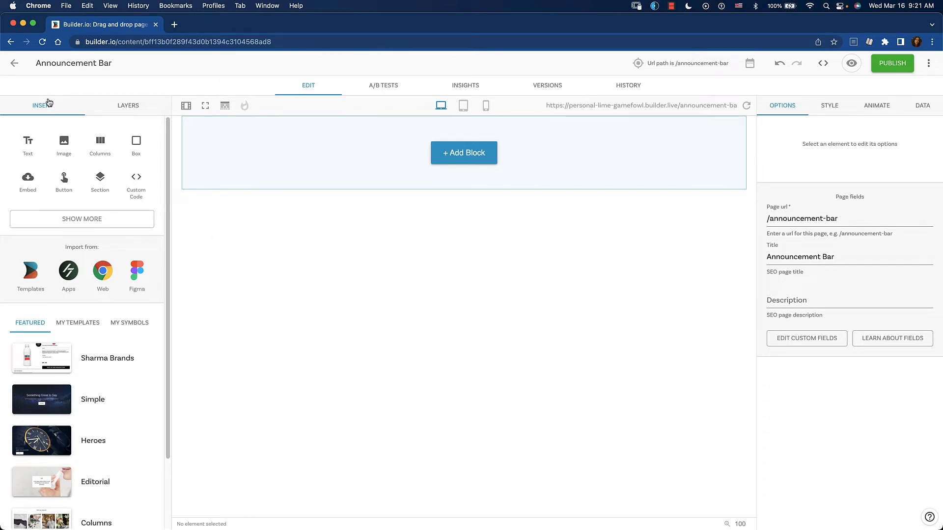
{"action": "mouse_move", "coordinate": [100, 184]}
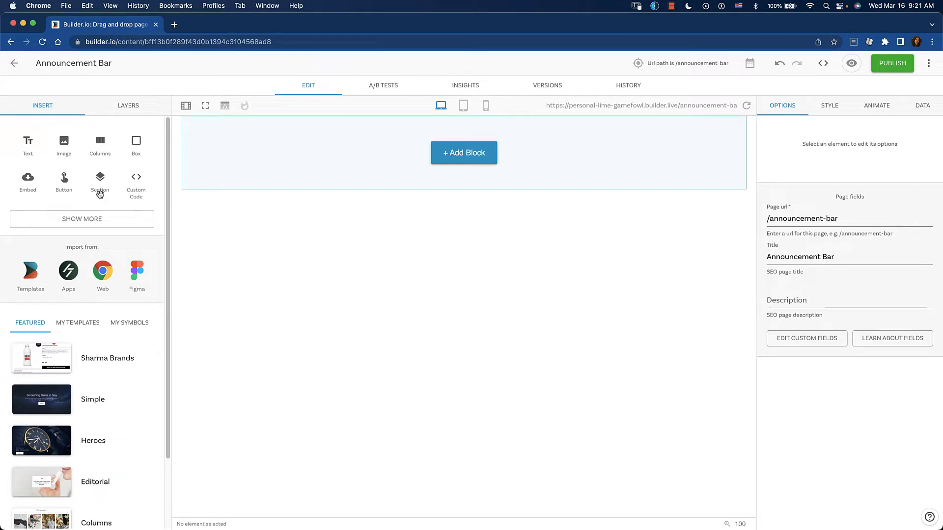
Step: Insert a Section whose text block reads 'For 20% off, use code YOUREGREAT'
{"action": "left_click", "coordinate": [99, 180]}
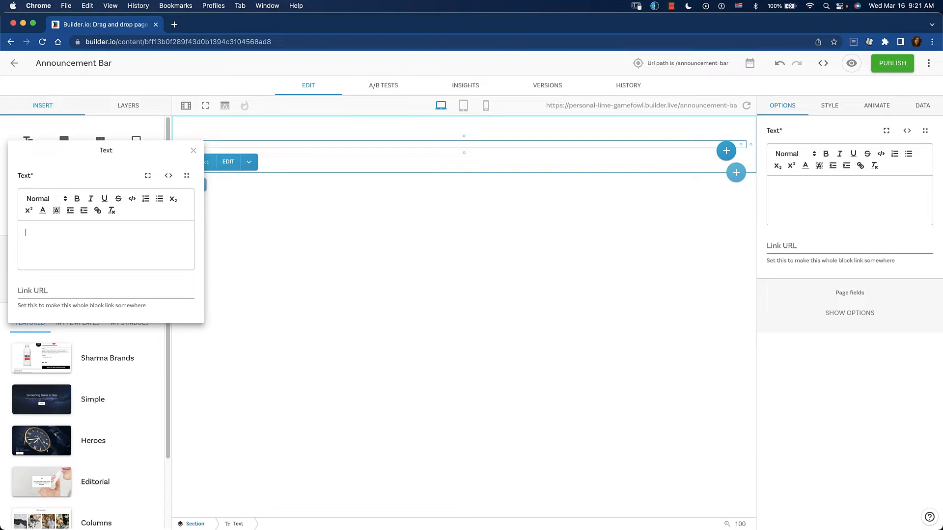
{"action": "type", "text": "For 20%"}
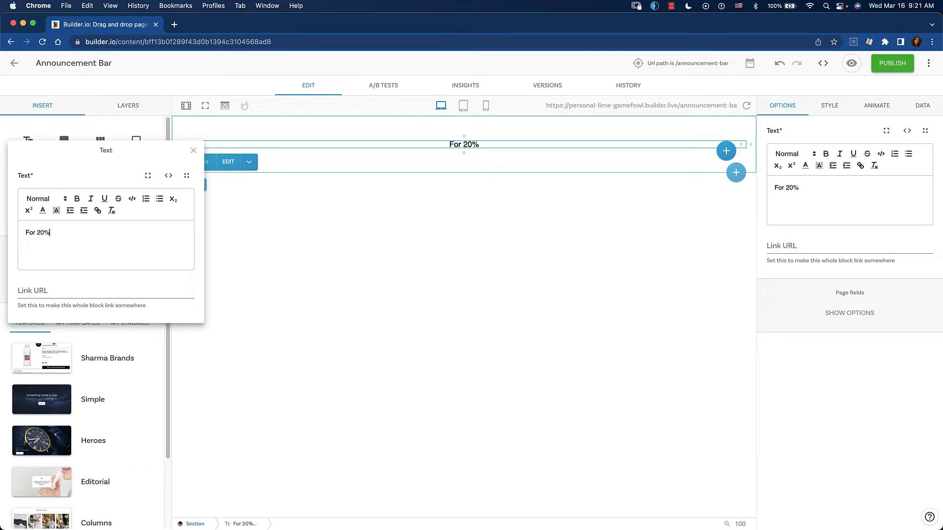
{"action": "type", "text": "off, use cod"}
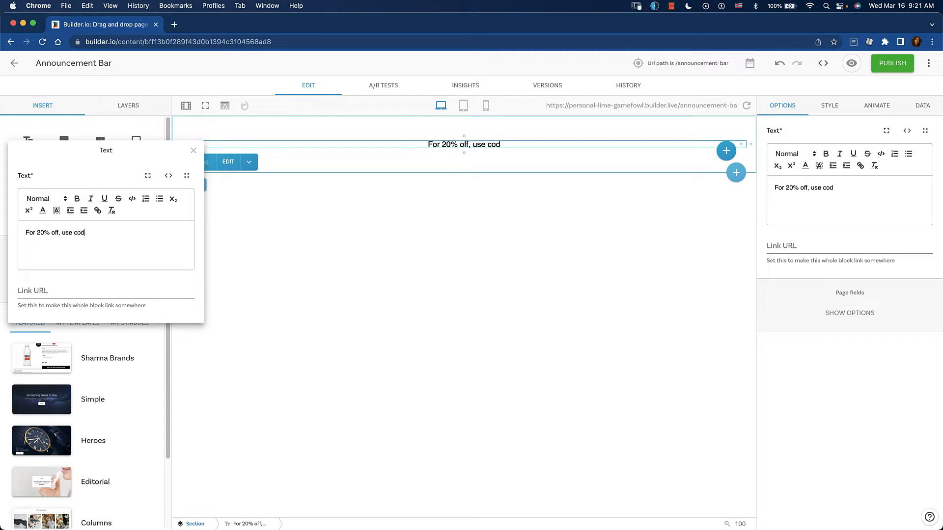
{"action": "type", "text": "e YOUREG"}
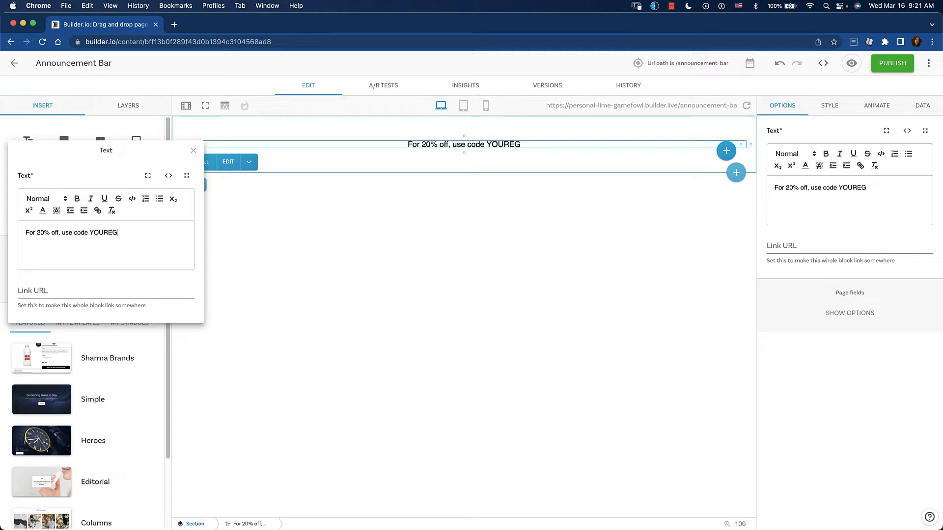
{"action": "type", "text": "REAT"}
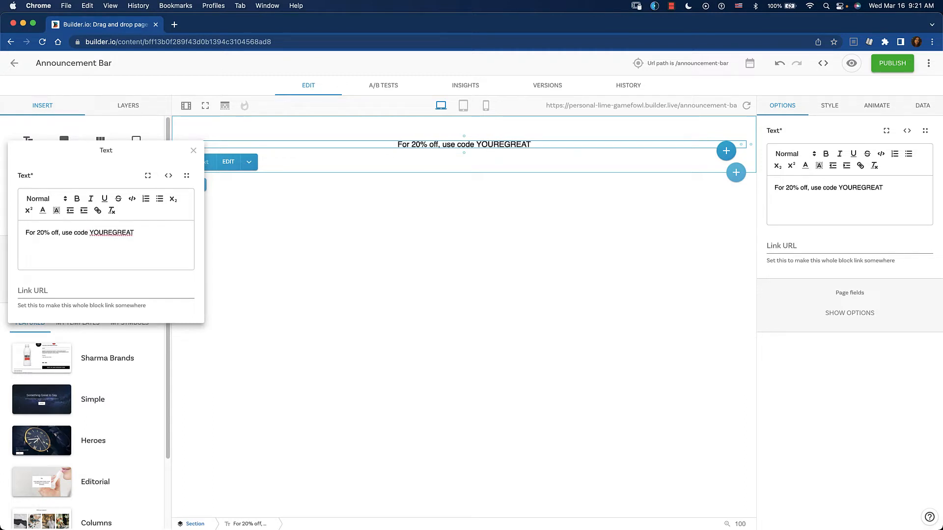
Step: Set the announcement section's background fill colour to dark blue #06456B
{"action": "left_click", "coordinate": [193, 149]}
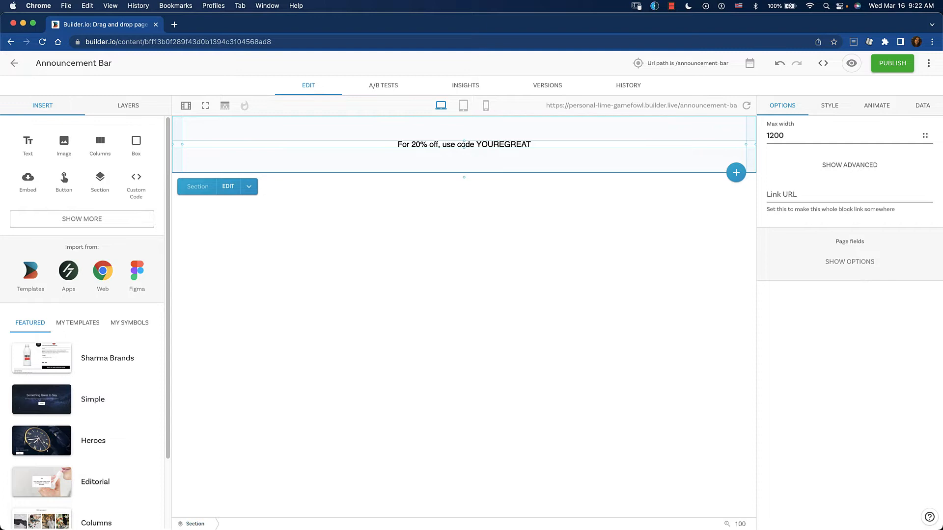
{"action": "left_click", "coordinate": [829, 105]}
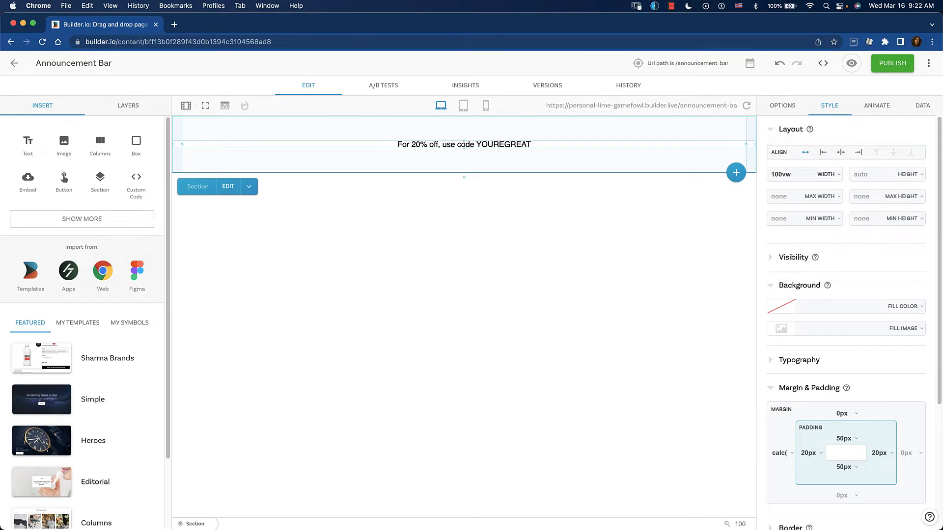
{"action": "left_click", "coordinate": [779, 307]}
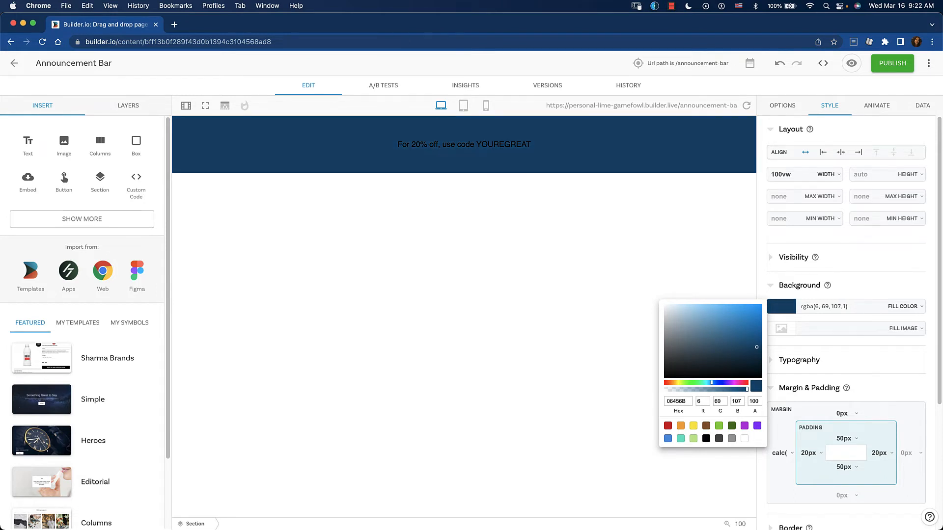
Step: Set the announcement text colour to white (ffffff) in Typography
{"action": "left_click", "coordinate": [464, 145]}
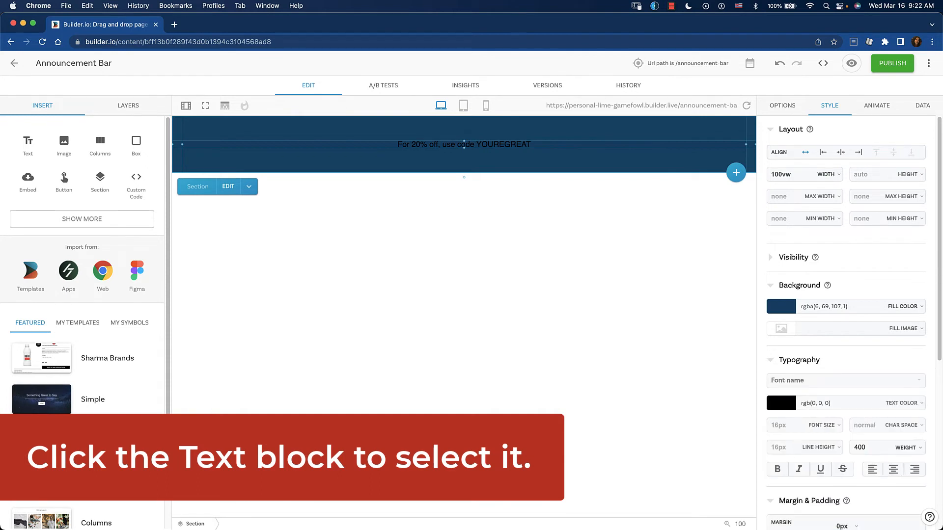
{"action": "left_click", "coordinate": [781, 402]}
{"action": "type", "text": "fff"}
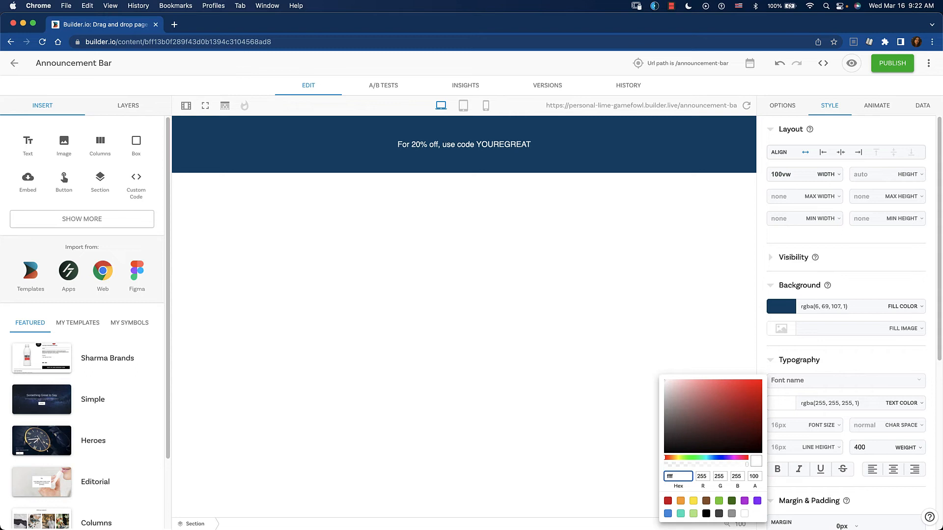
Step: Set the section's top and bottom padding to 10px
{"action": "left_click", "coordinate": [464, 144]}
{"action": "type", "text": "10"}
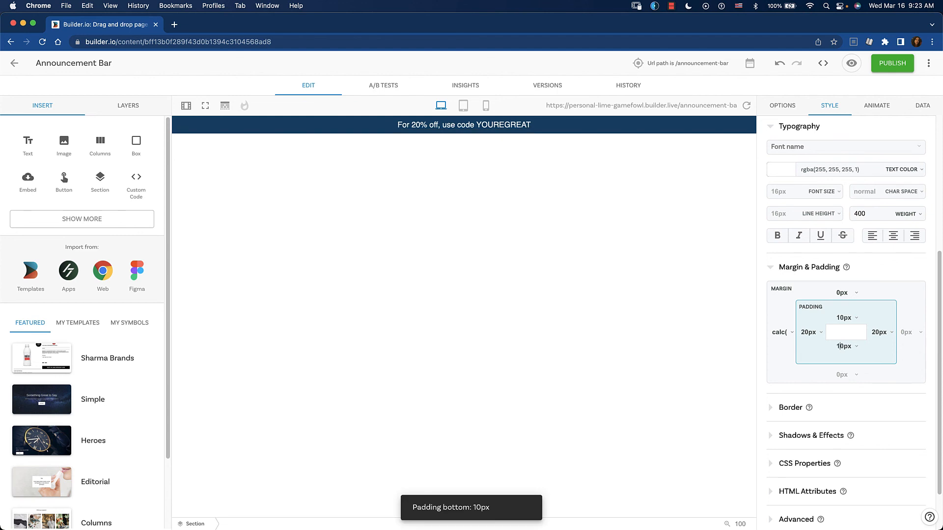
{"action": "left_click", "coordinate": [462, 125]}
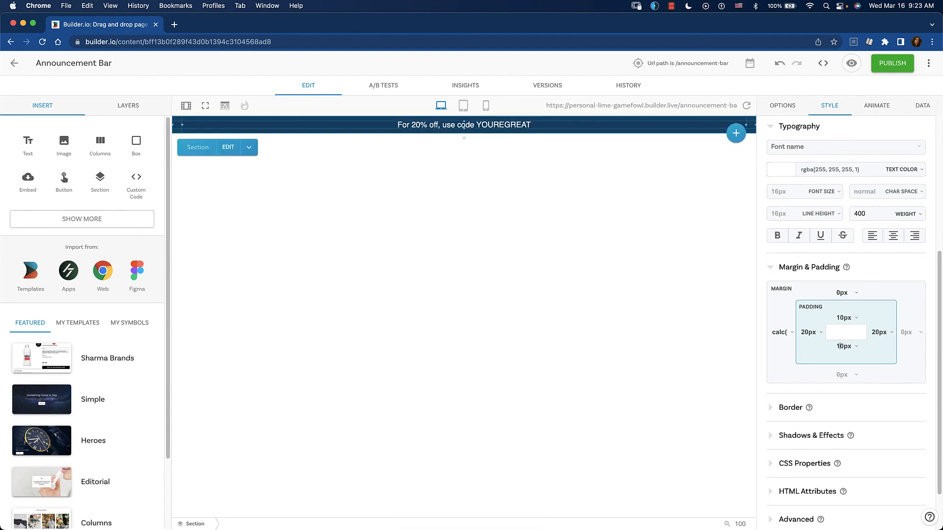